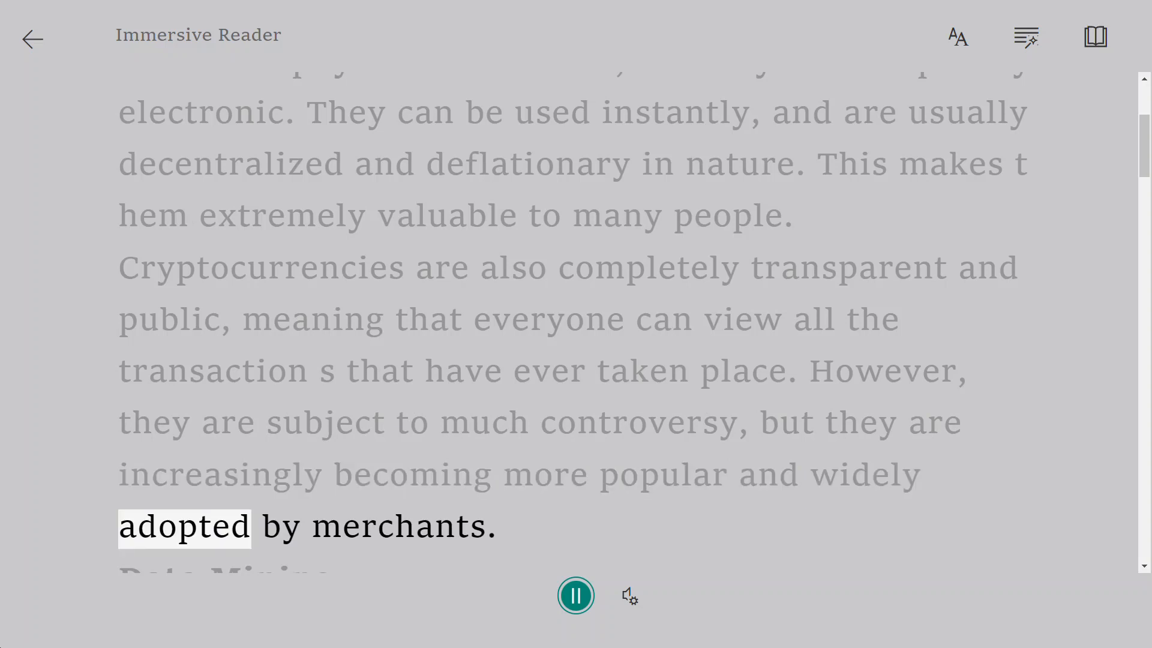
scroll("down", 3)
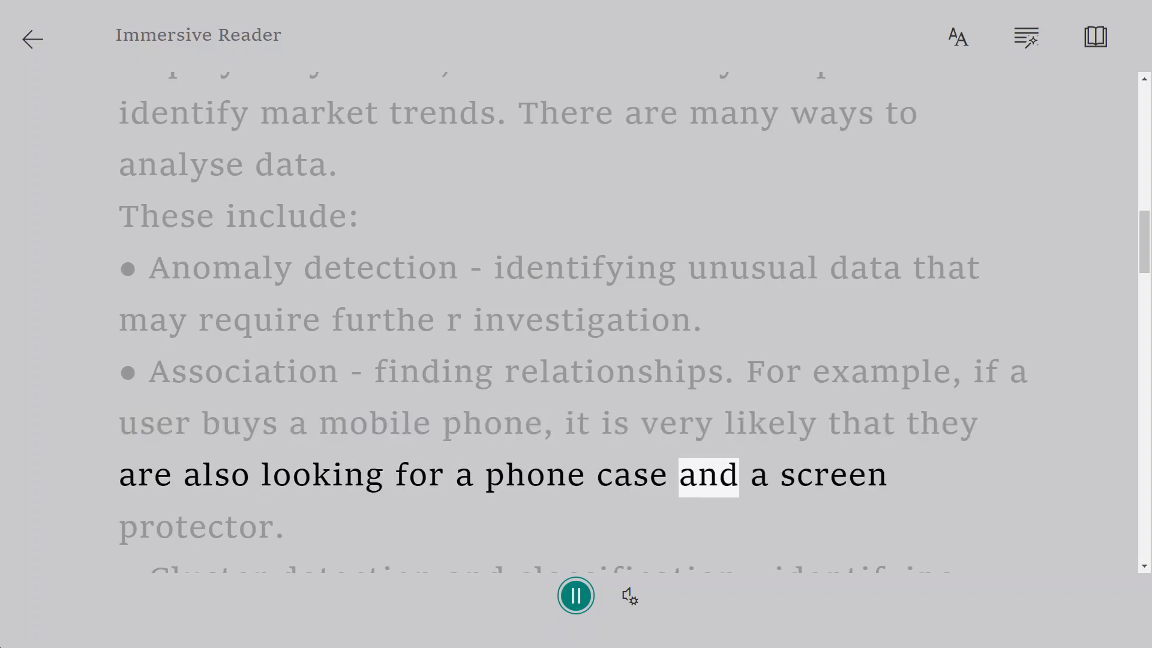
scroll("down", 3)
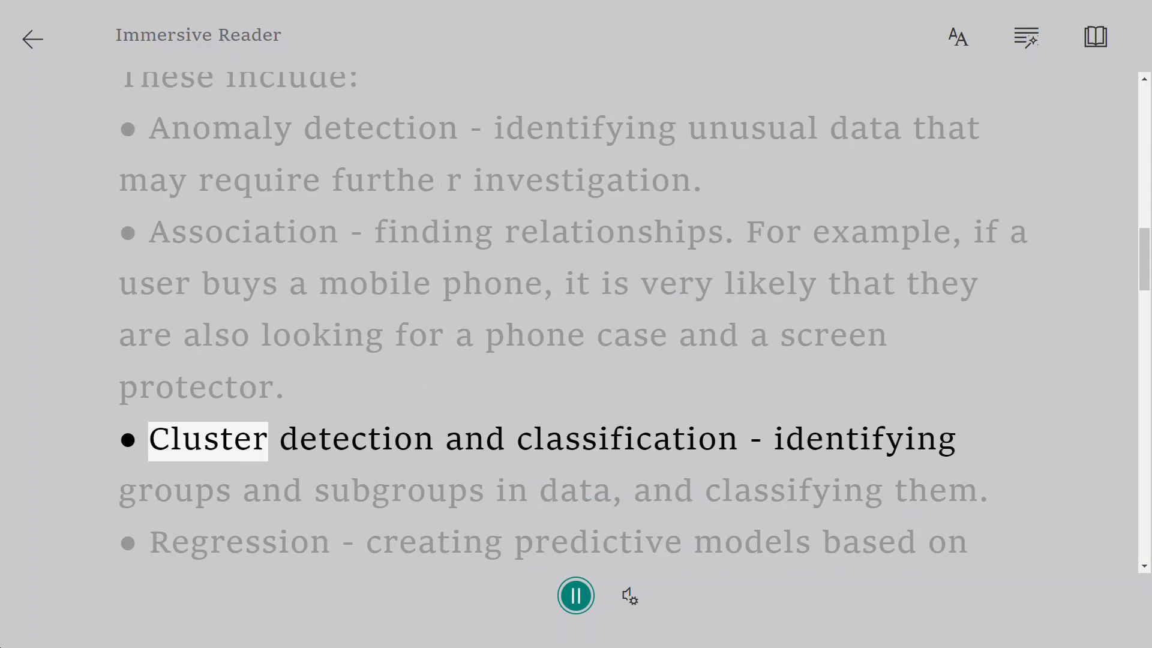
scroll("down", 3)
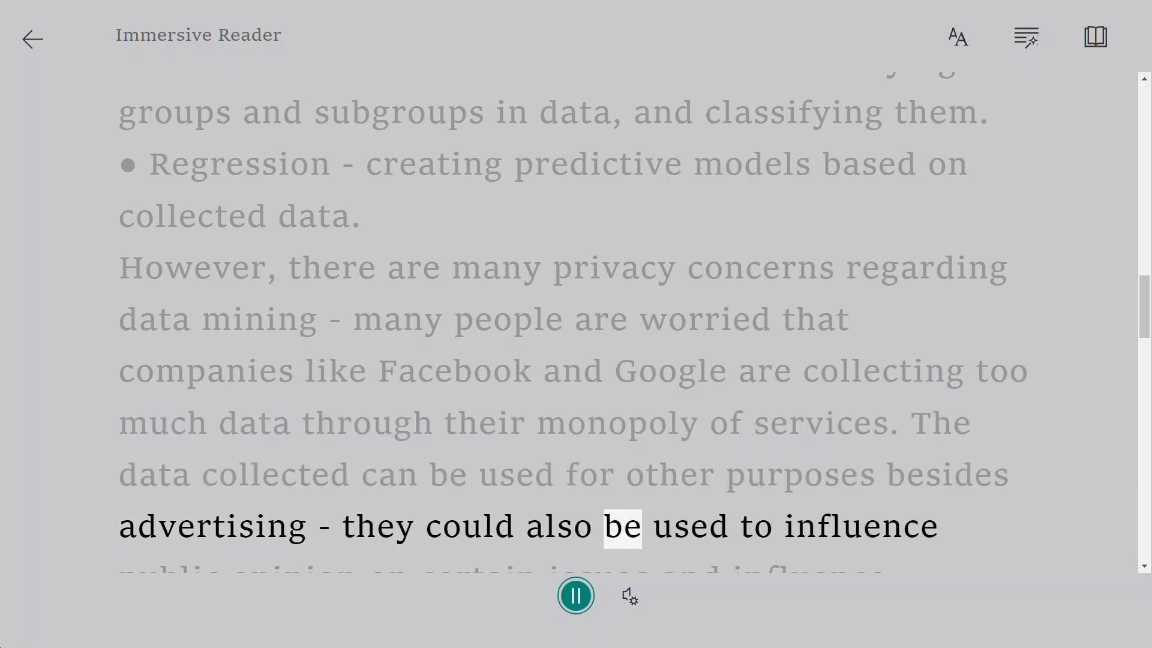
scroll("down", 3)
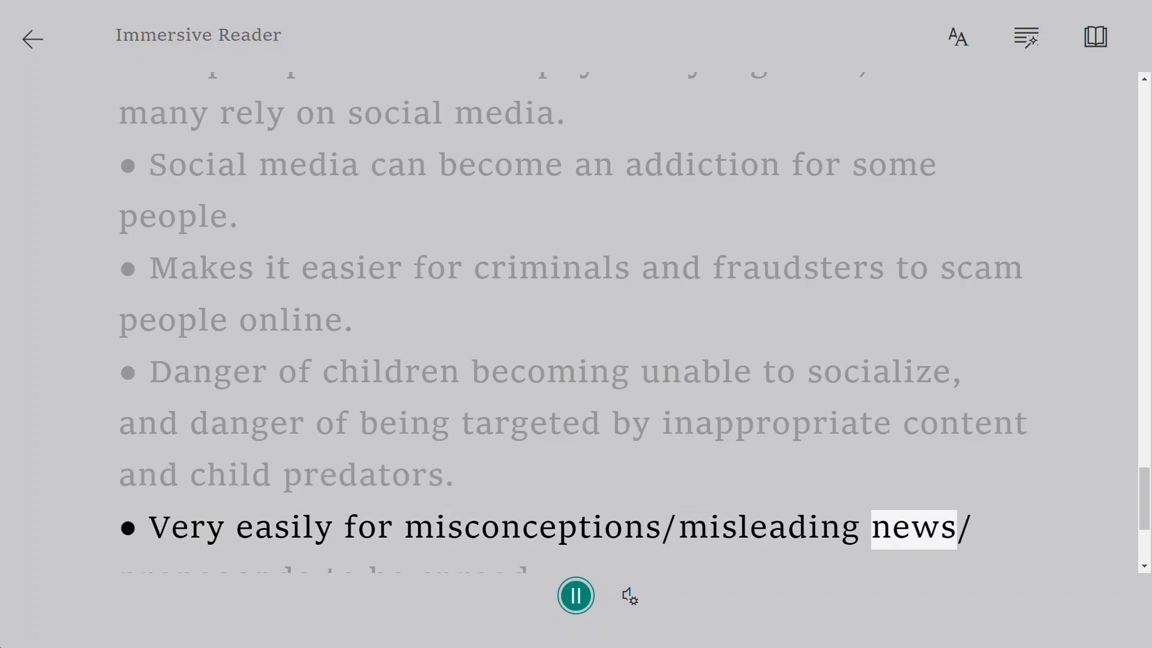
scroll("down", 3)
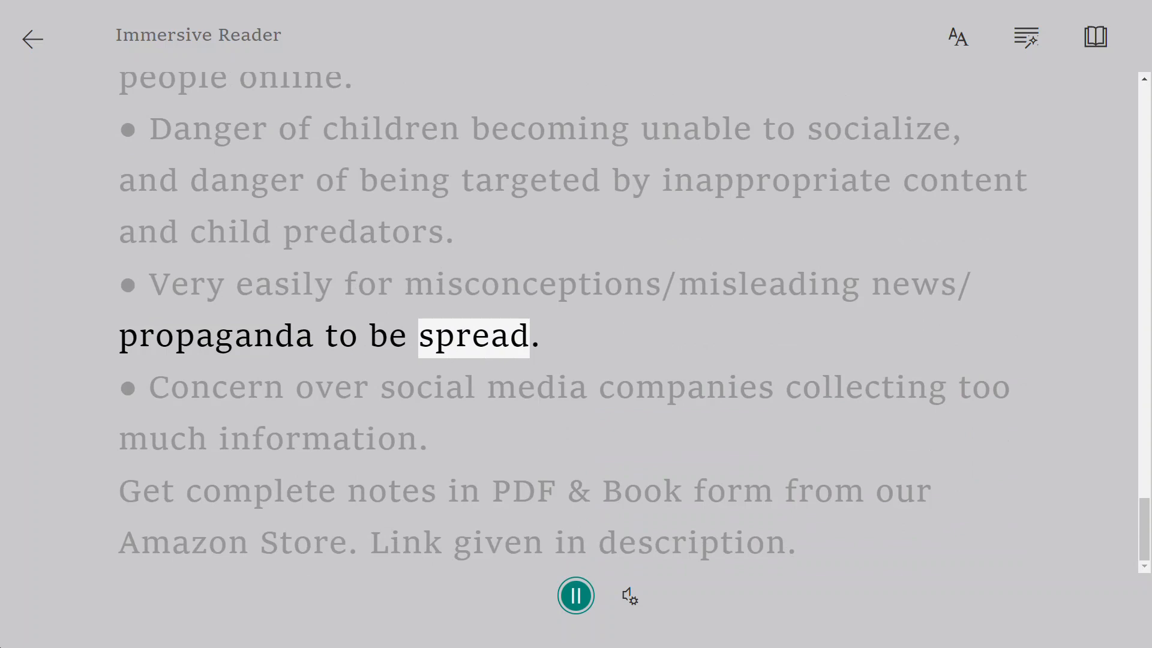